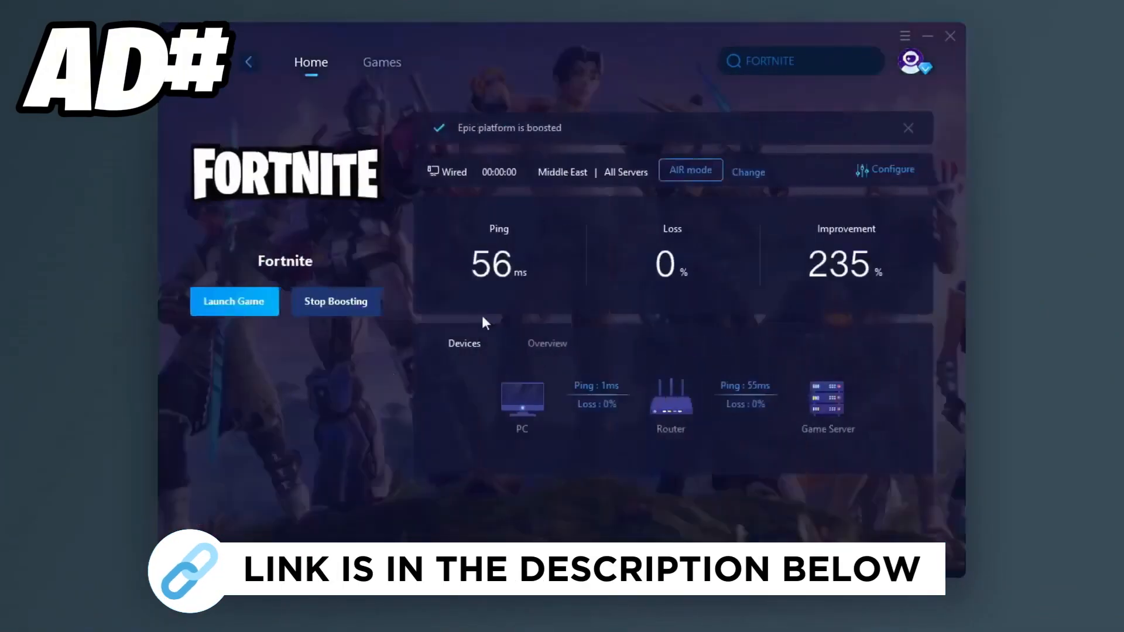
Show Fortnite boosted at 56 ms in GearUp Booster and enter %localappdata% in Run
click(381, 63)
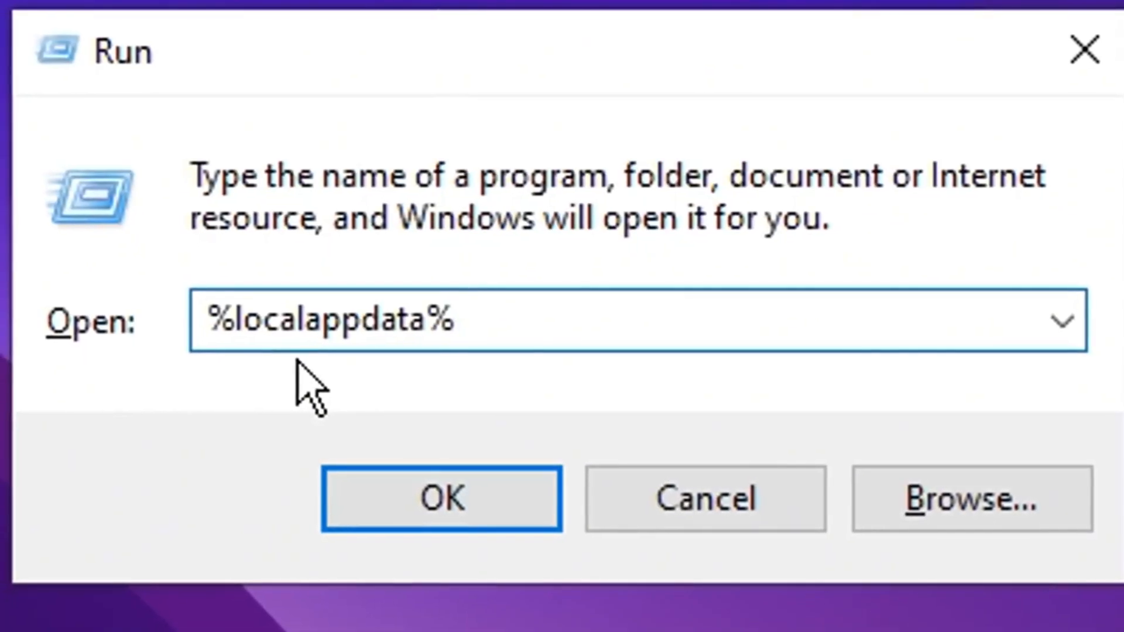
Browse to FortniteGame\Saved\Config\WindowsClient and view GameUserSettings.ini's Properties
click(440, 498)
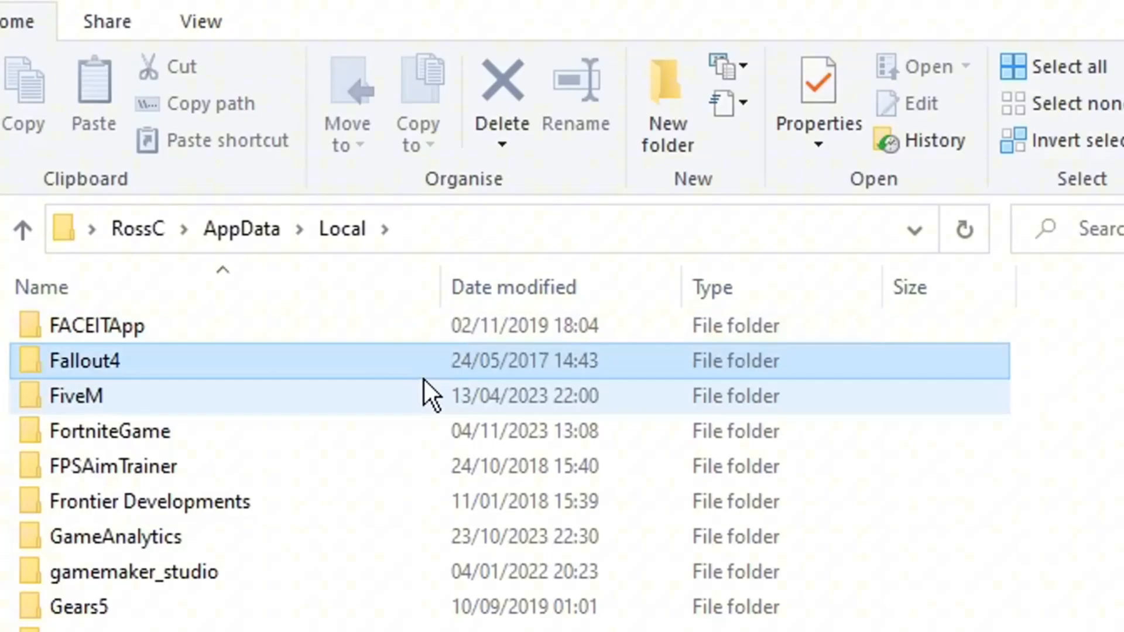
click(115, 431)
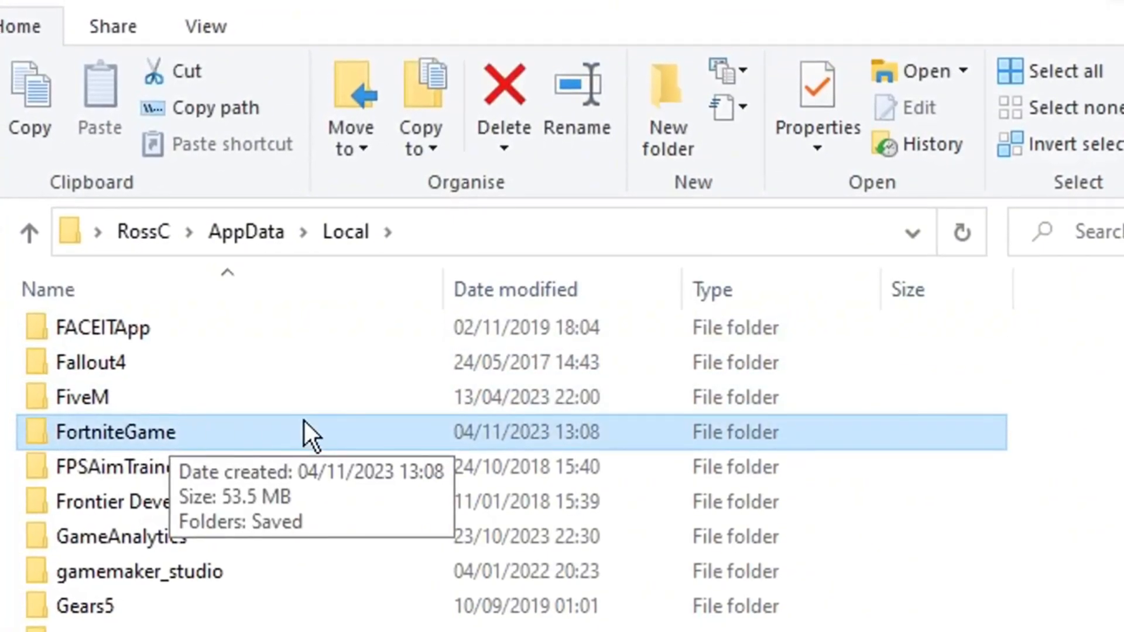
double_click(115, 431)
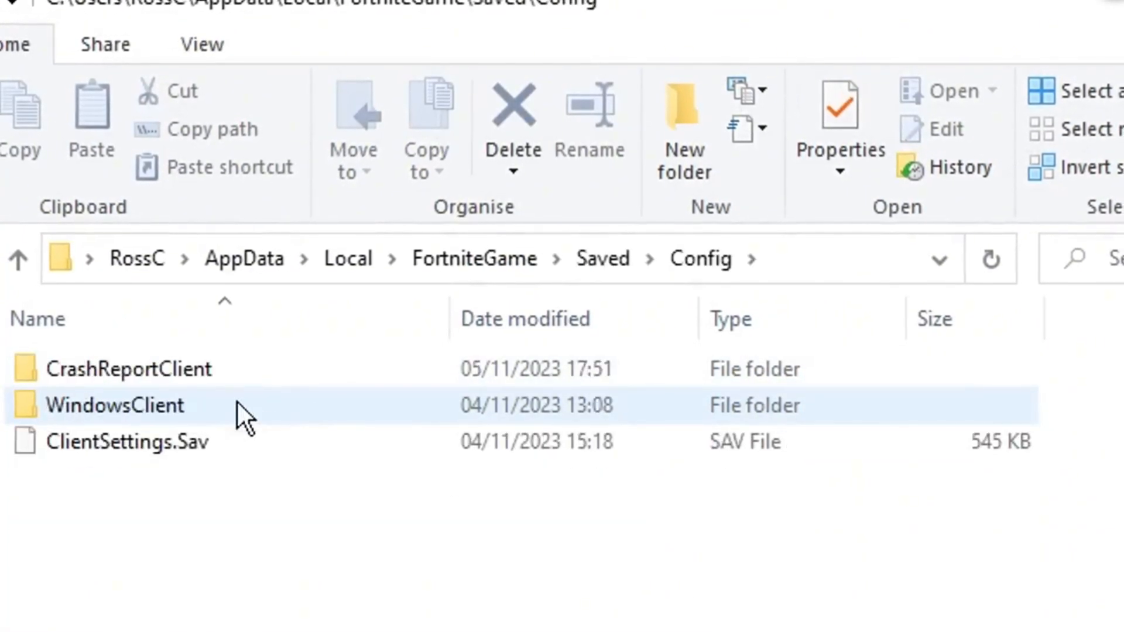
double_click(115, 404)
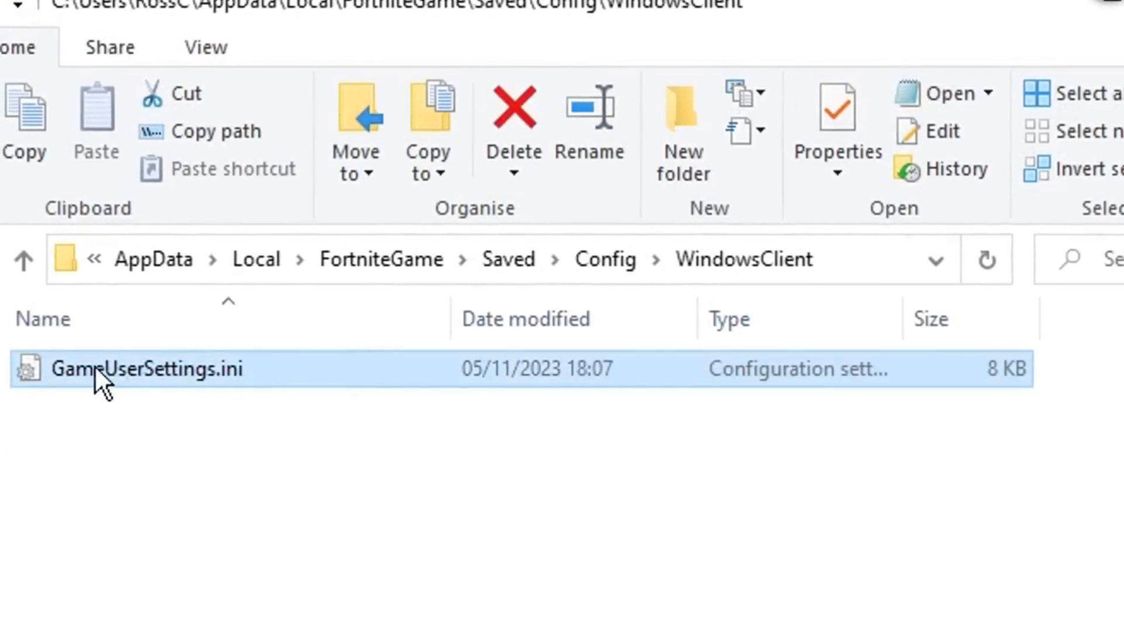
mouse_move(275, 390)
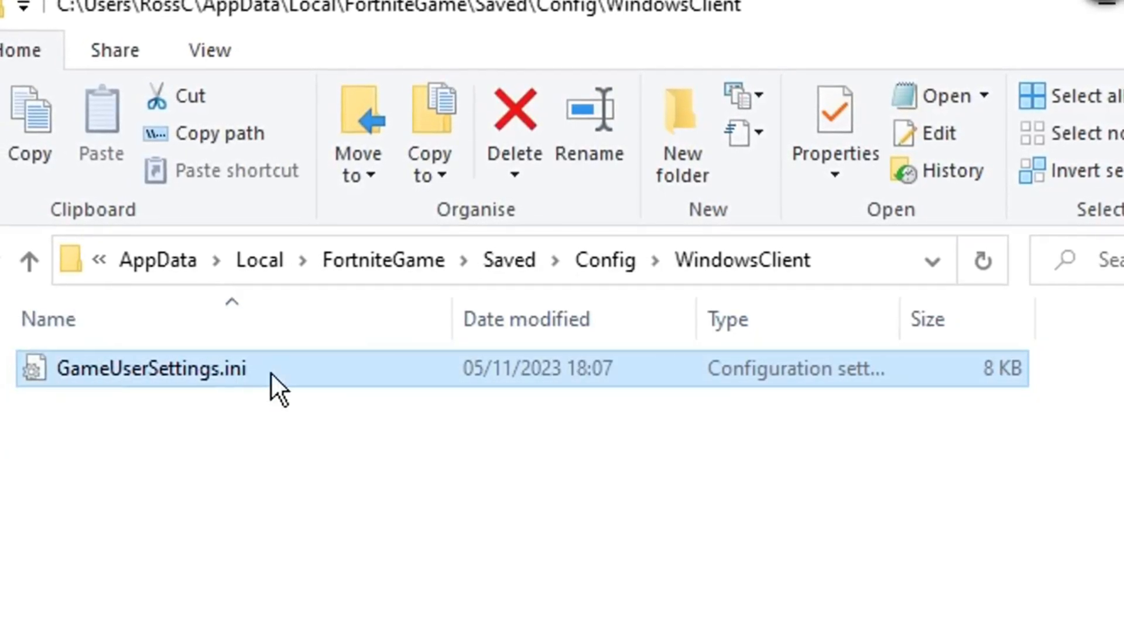
mouse_move(437, 373)
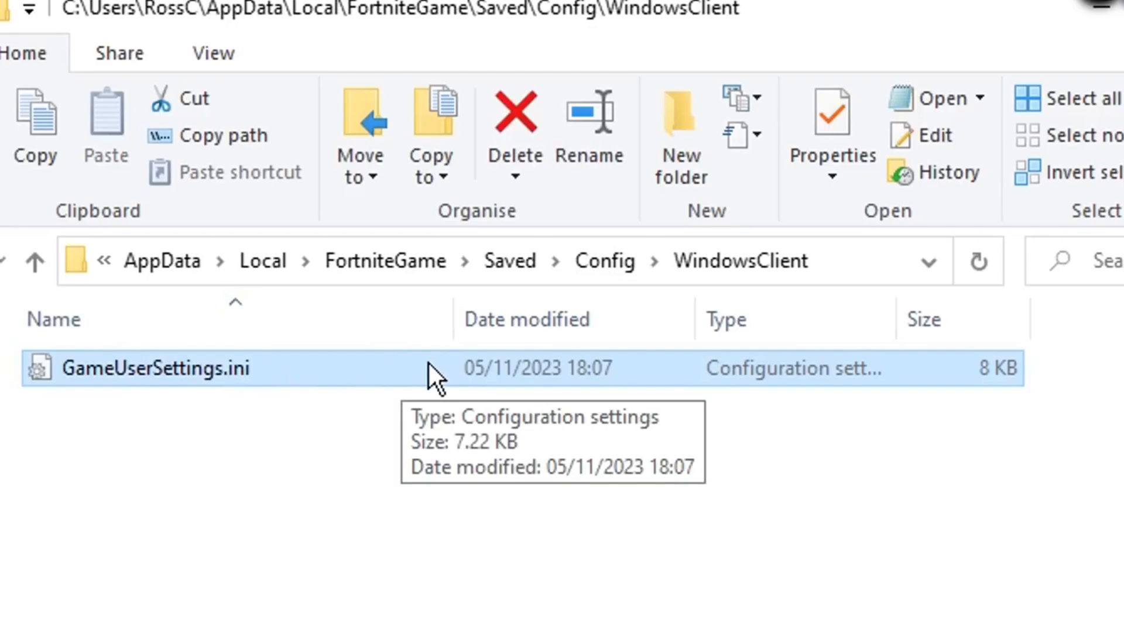
right_click(153, 368)
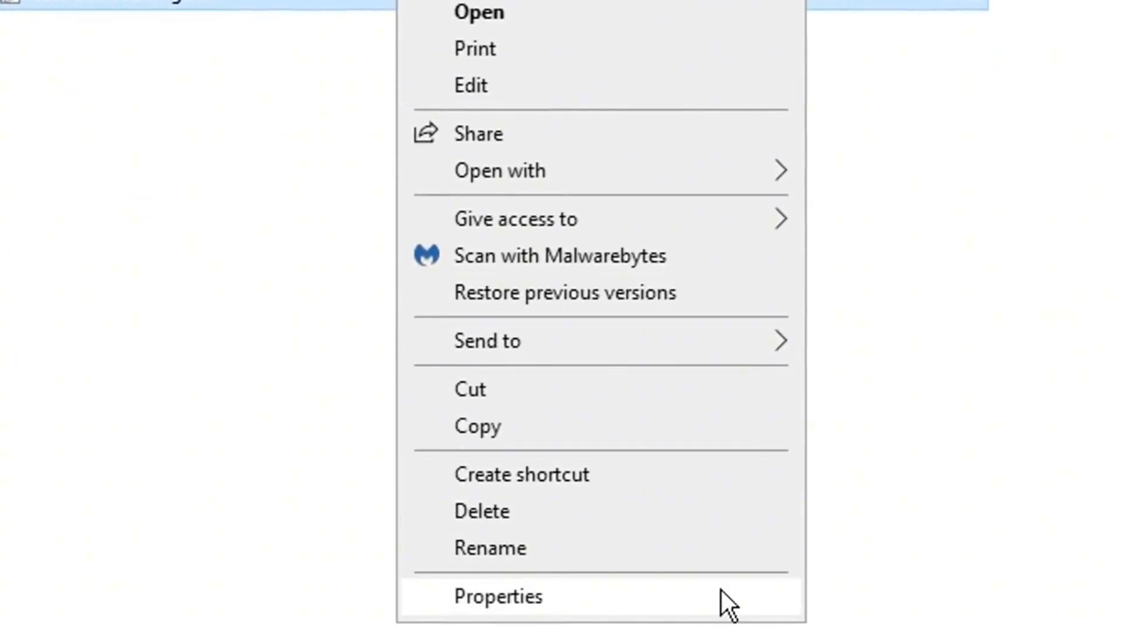
click(497, 596)
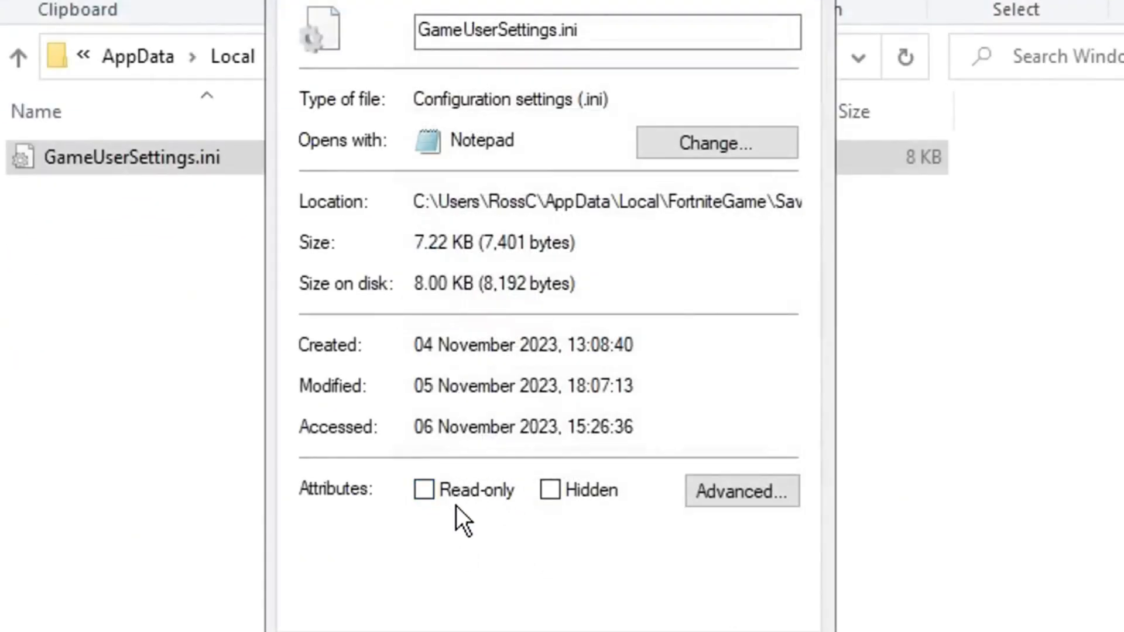
mouse_move(487, 534)
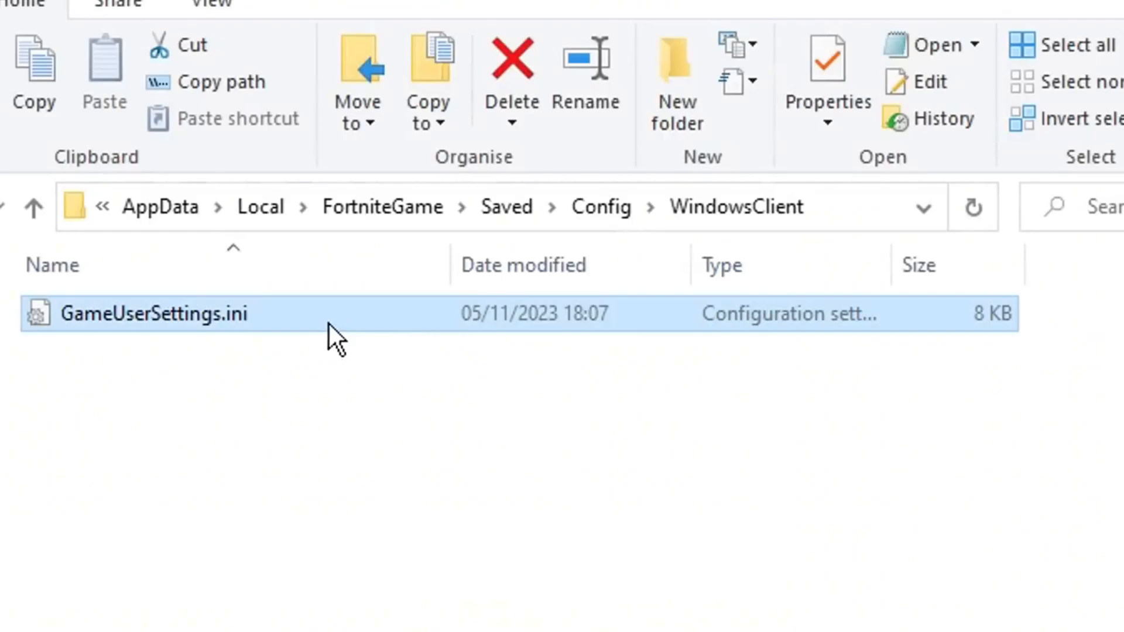
Change GameUserSettings.ini's 1920 width values to 1680 in Notepad, then save and close
double_click(152, 313)
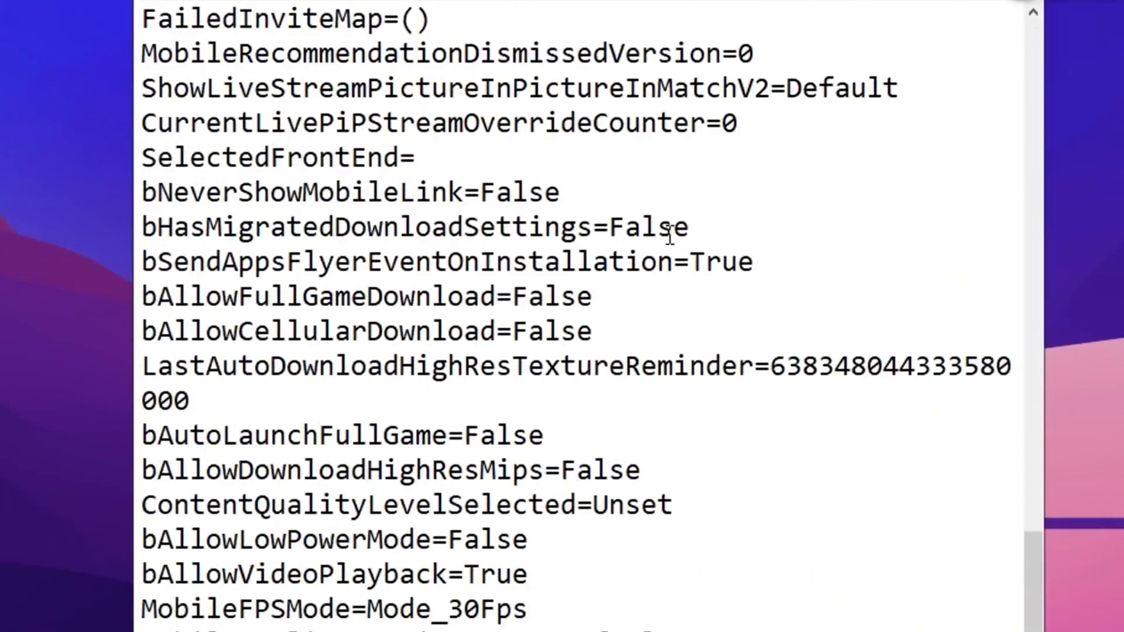
scroll(down, 3)
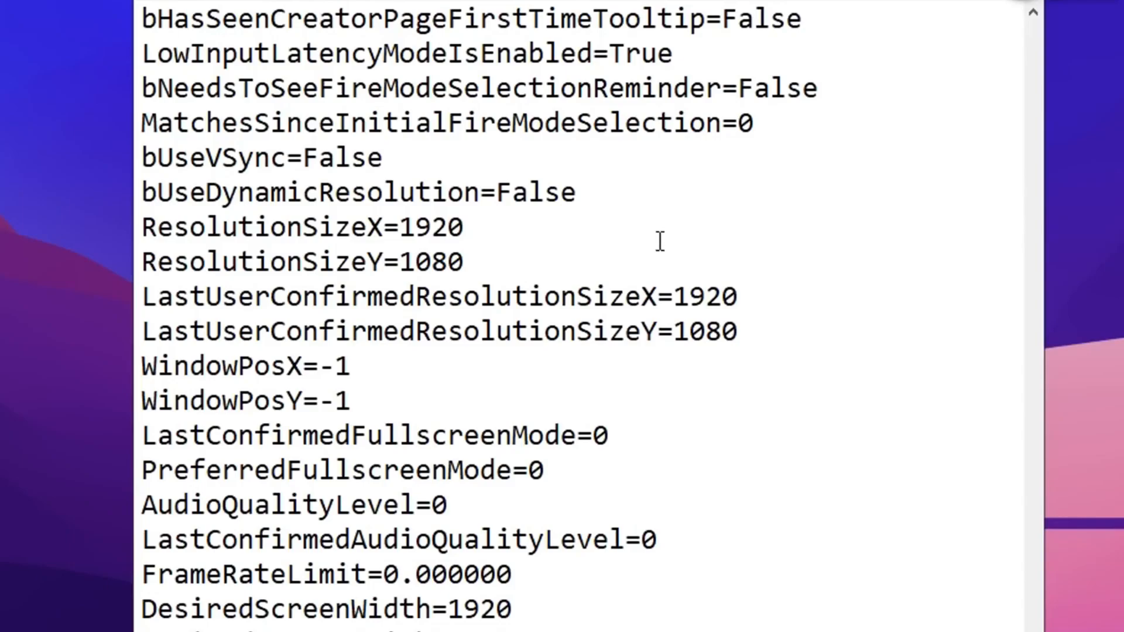
drag(141, 226, 350, 365)
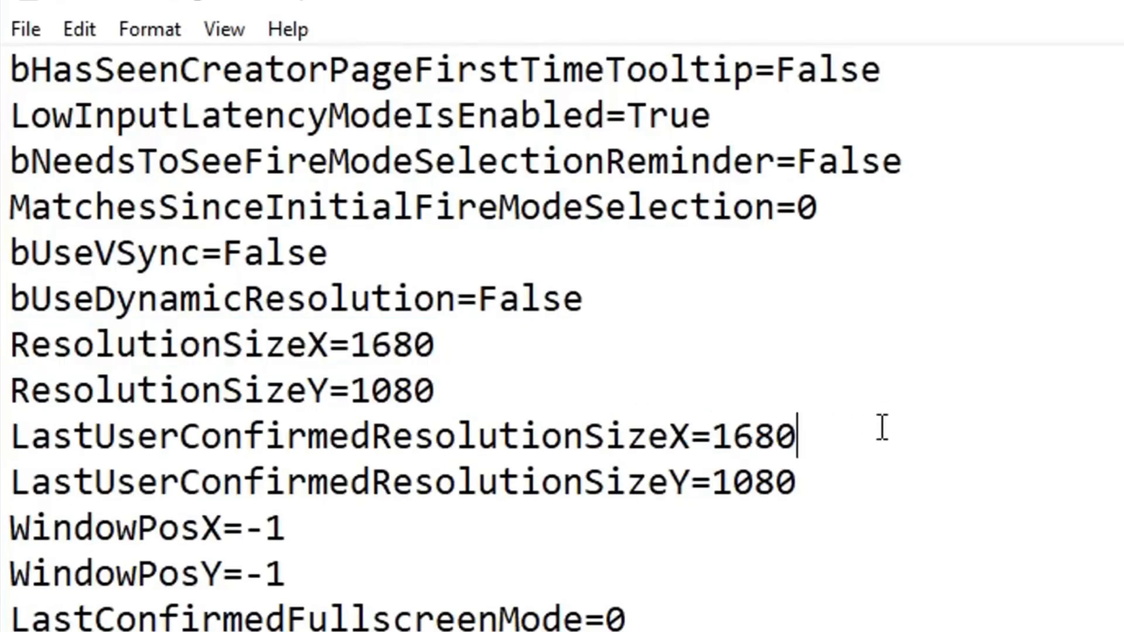
click(412, 437)
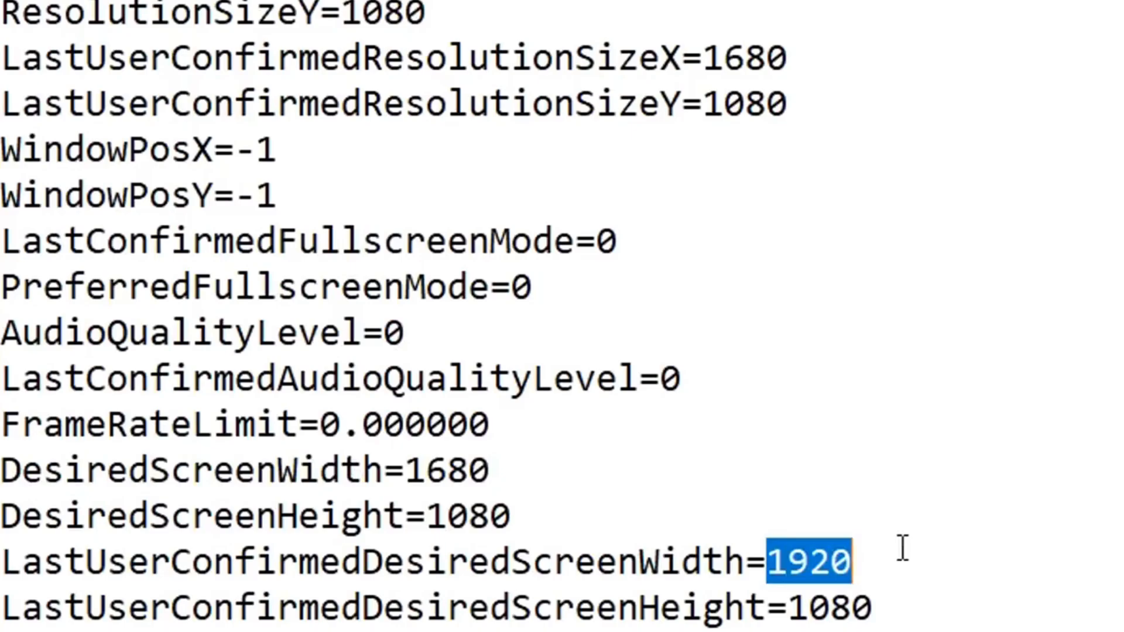
click(24, 16)
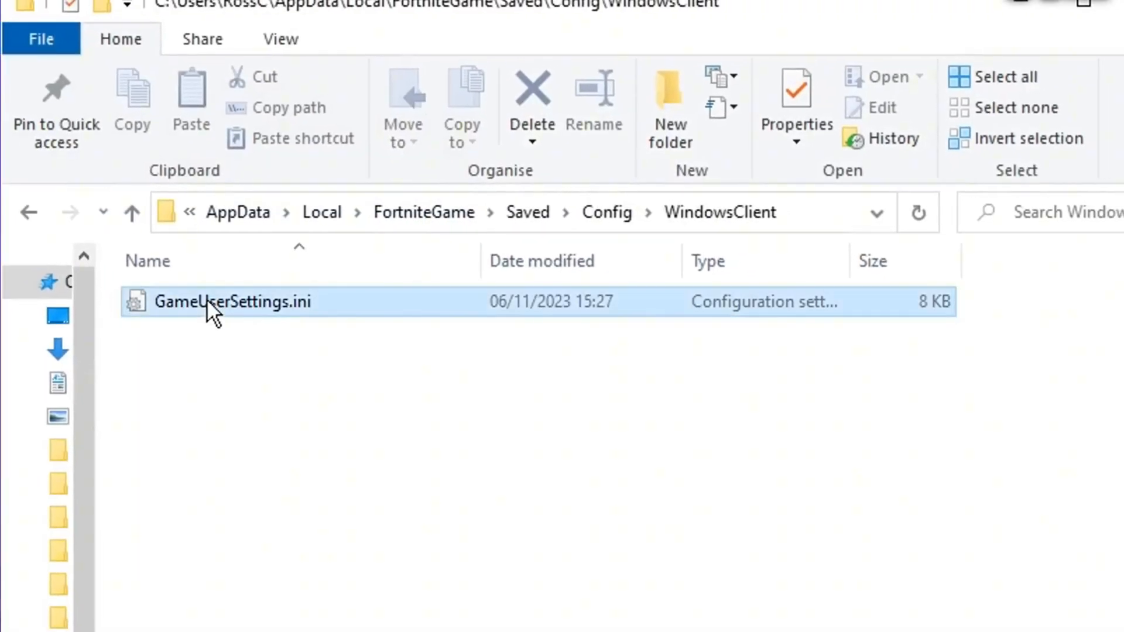
Tick Read-only for GameUserSettings.ini in its Properties and apply it
right_click(233, 301)
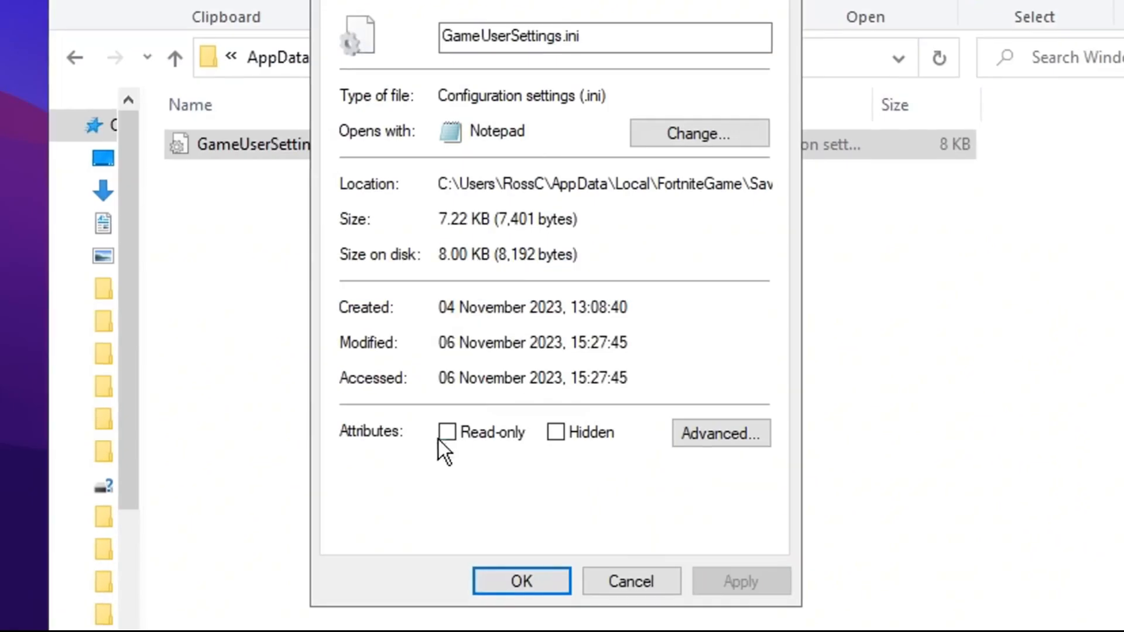
click(446, 432)
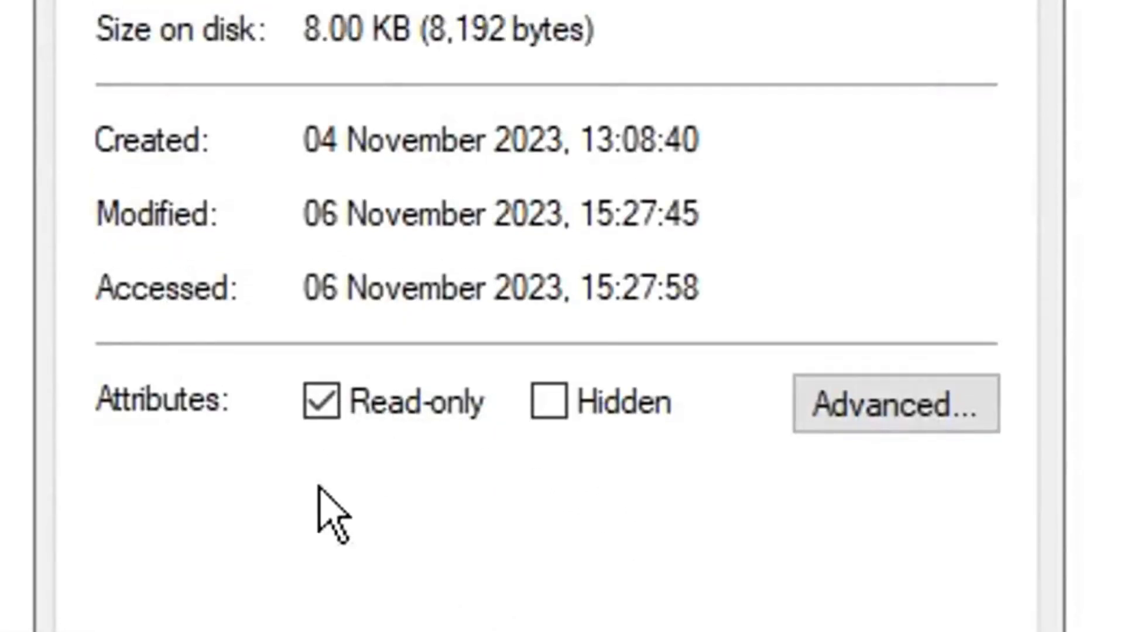
mouse_move(380, 501)
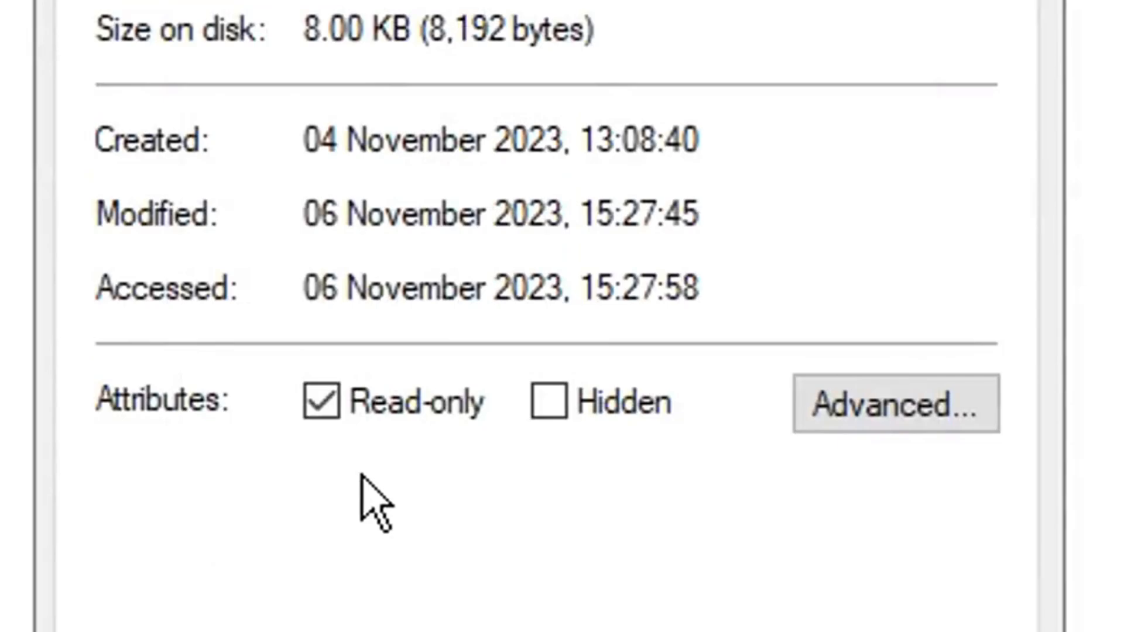
right_click(430, 251)
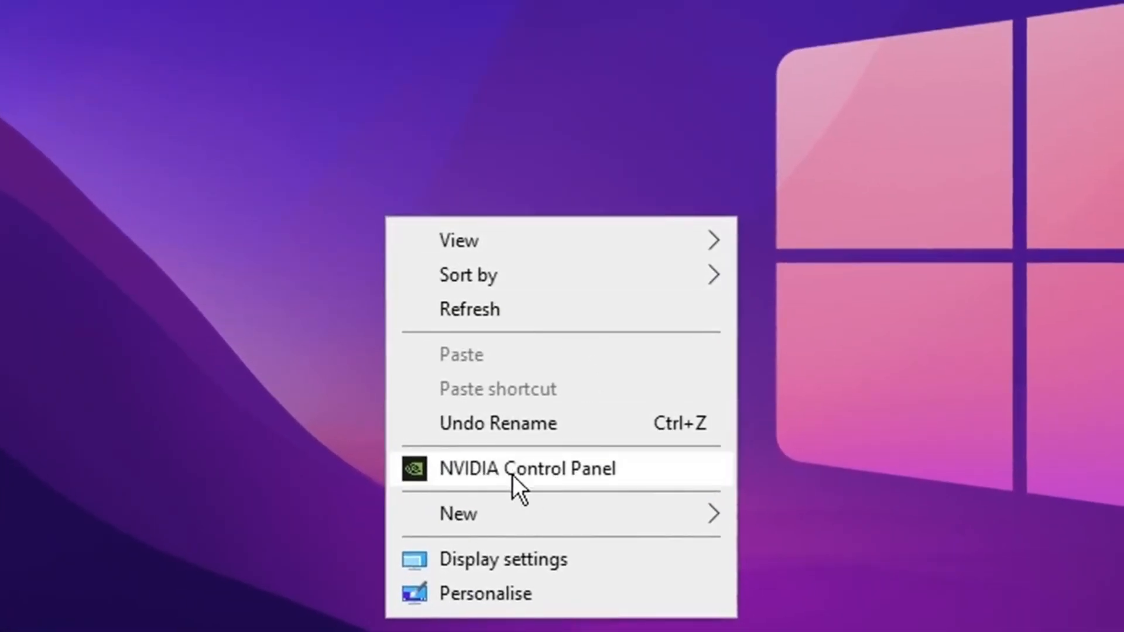
Launch NVIDIA Control Panel, go to Change resolution, and open Customise for the BenQ XL2430T
click(525, 468)
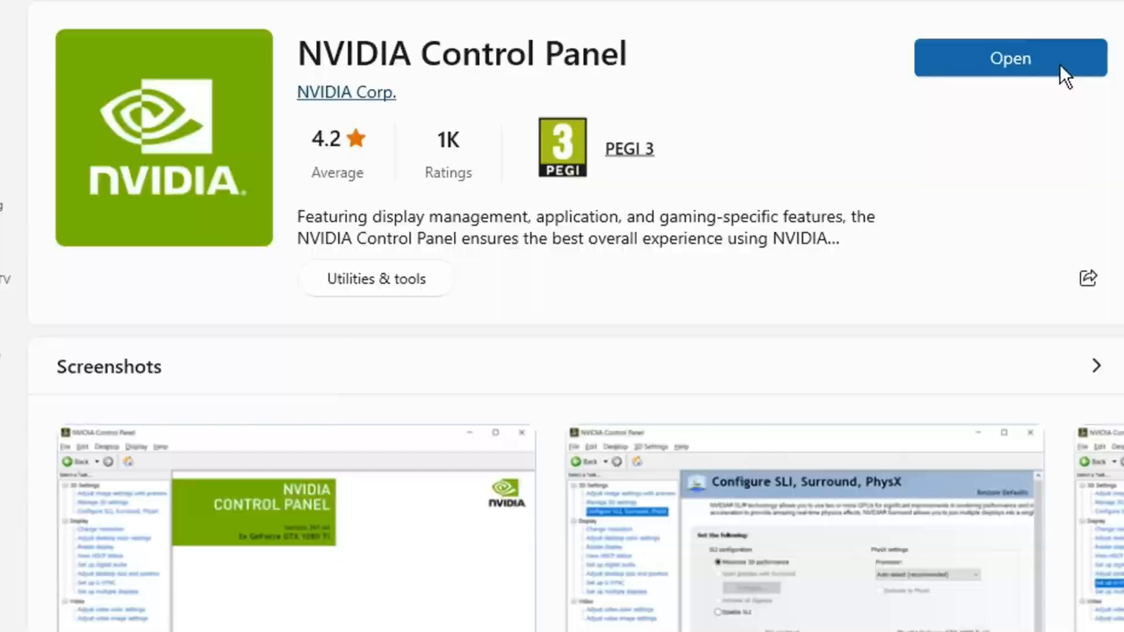
click(1009, 58)
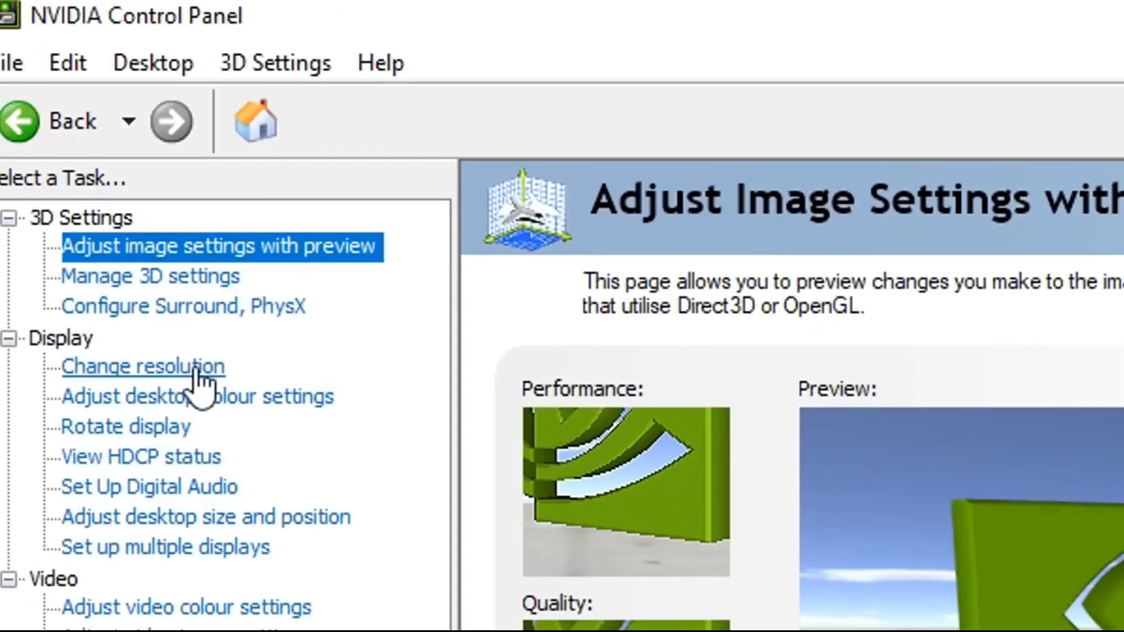
click(142, 365)
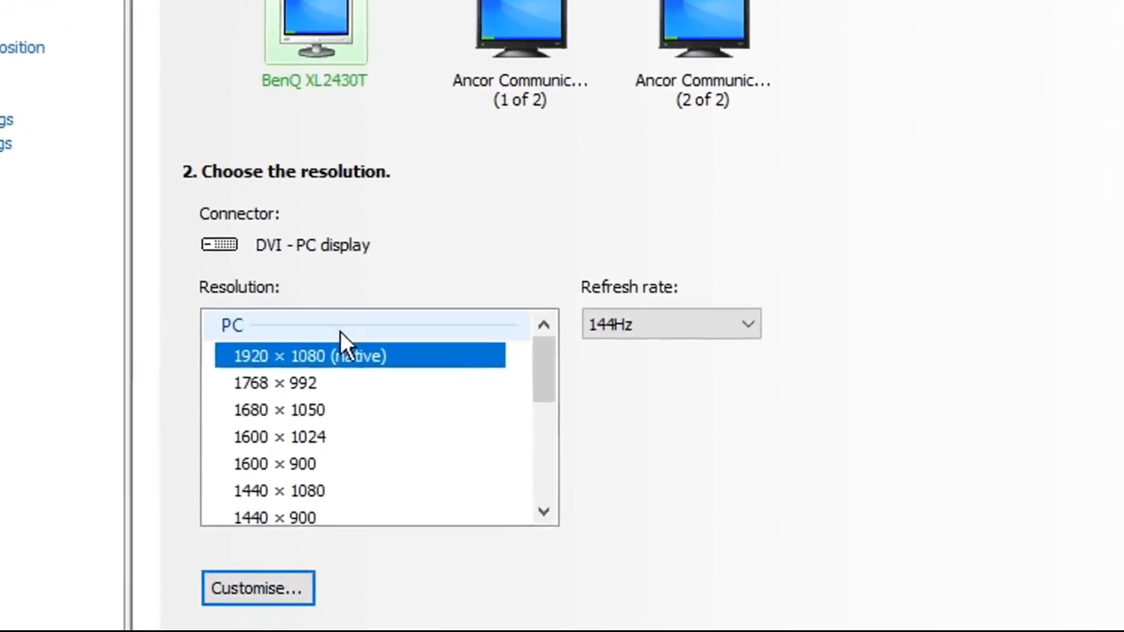
scroll(down, 3)
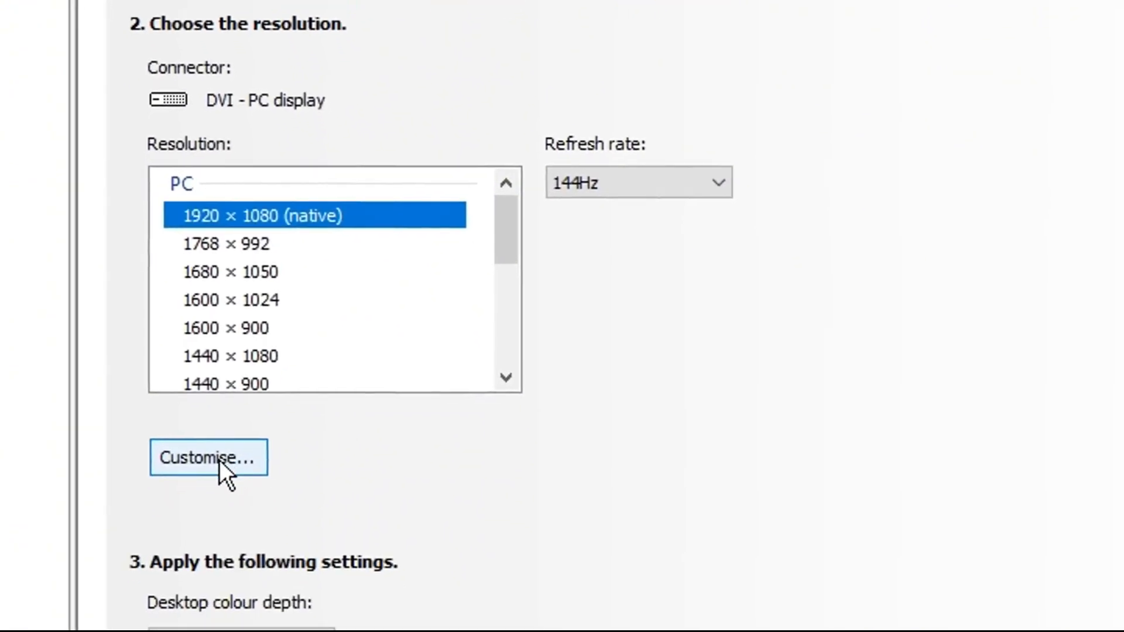
click(208, 457)
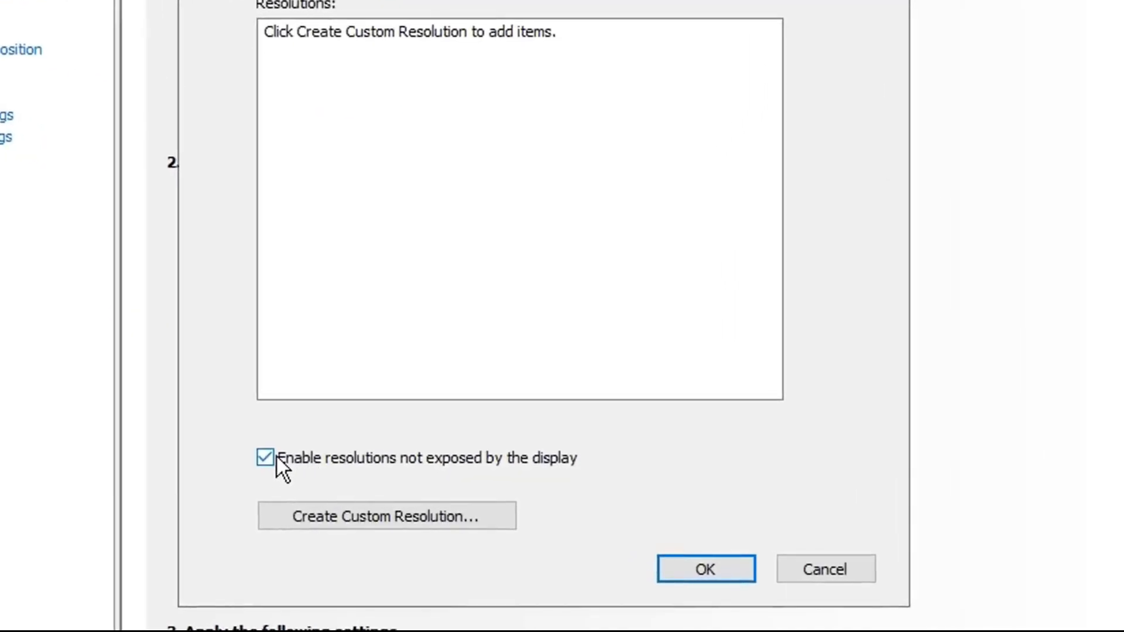
mouse_move(539, 469)
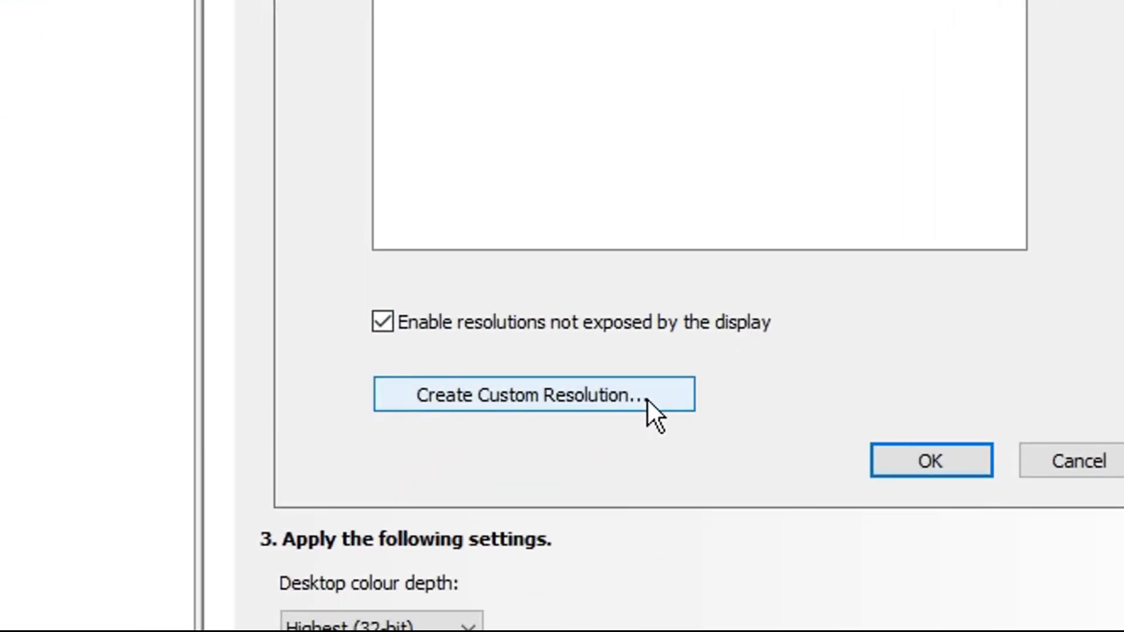
Create and test a 1680 x 1080 at 144Hz custom resolution, keep it, and confirm
click(532, 395)
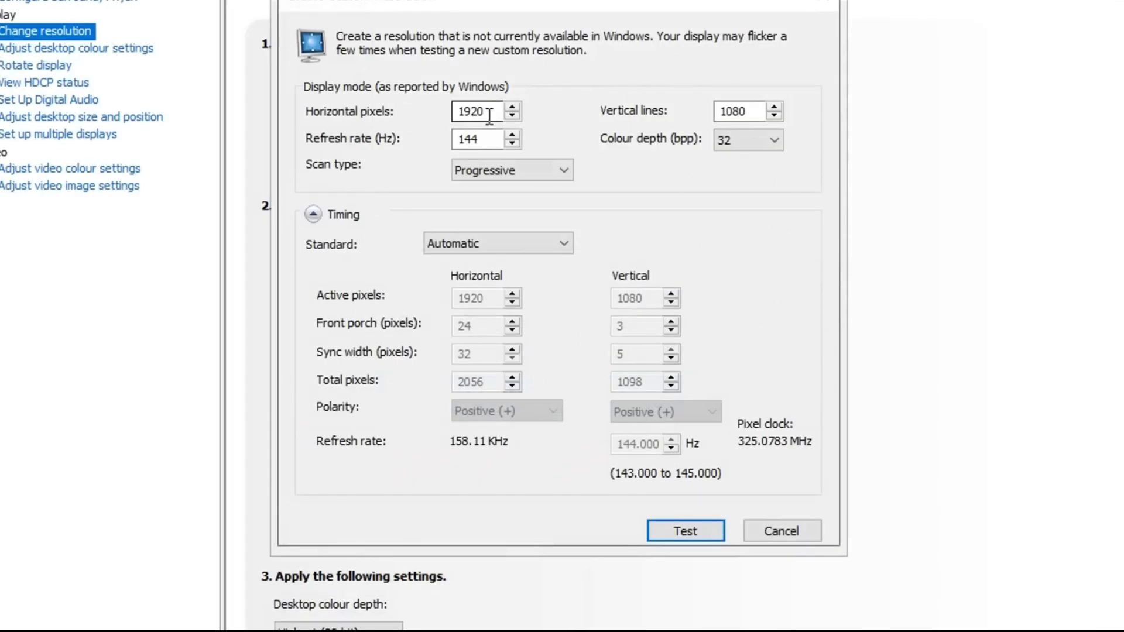
text(168)
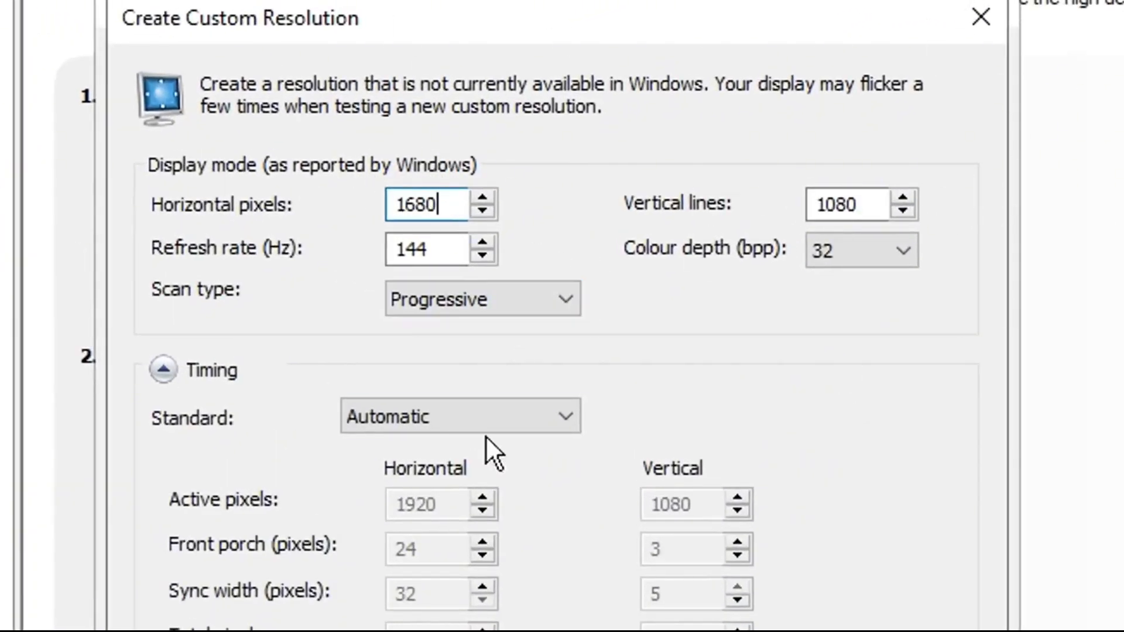
mouse_move(677, 331)
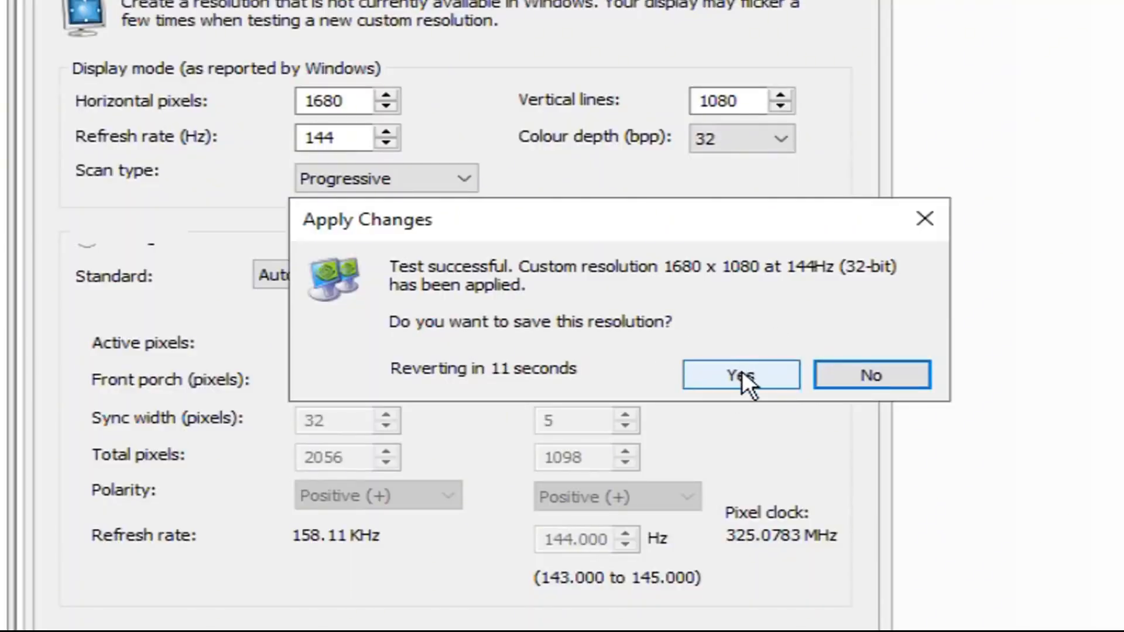
click(740, 374)
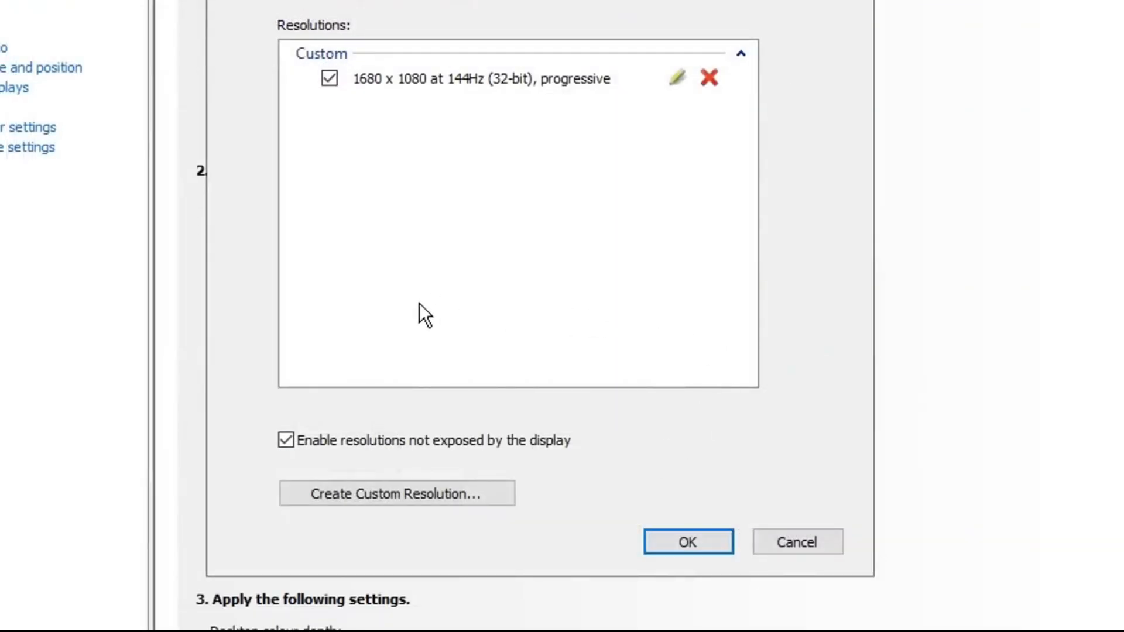
mouse_move(230, 129)
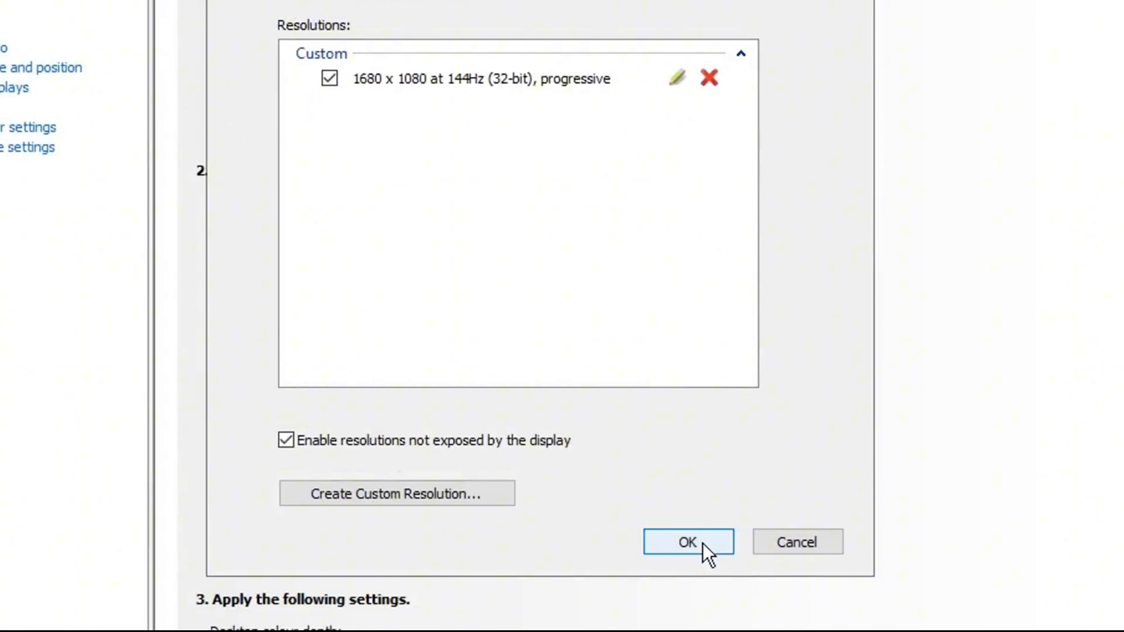
click(687, 541)
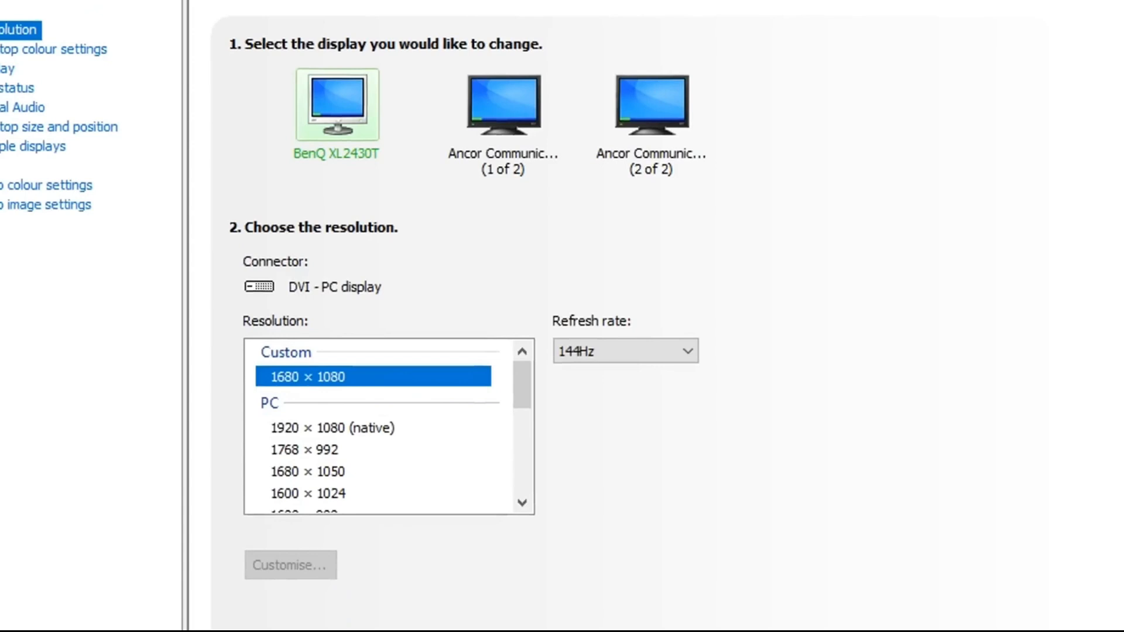
scroll(down, 3)
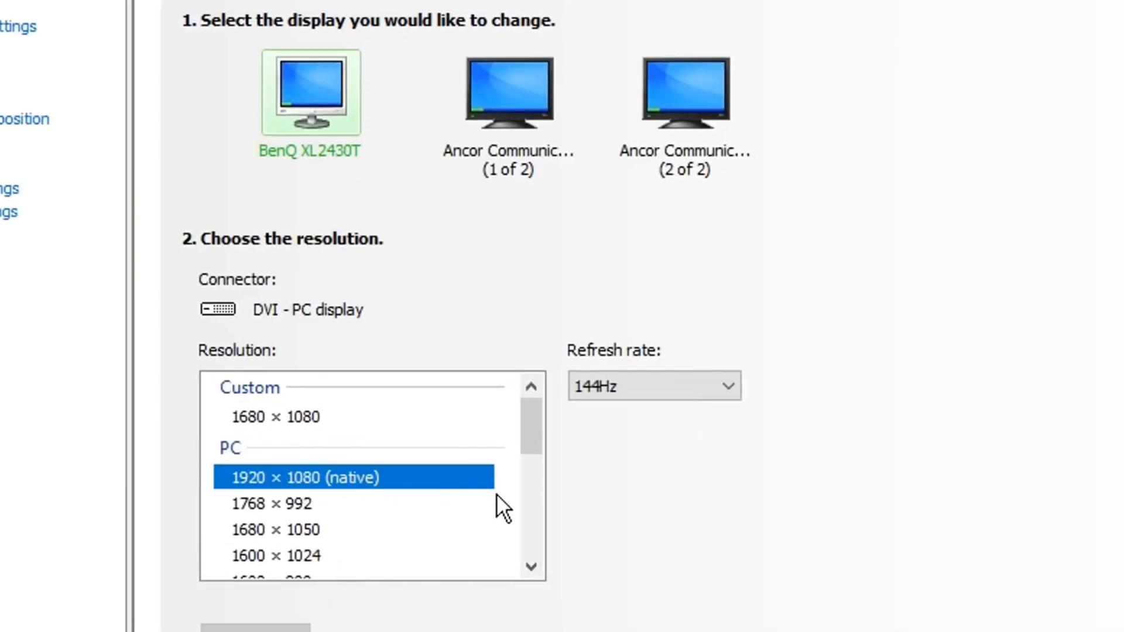
mouse_move(384, 466)
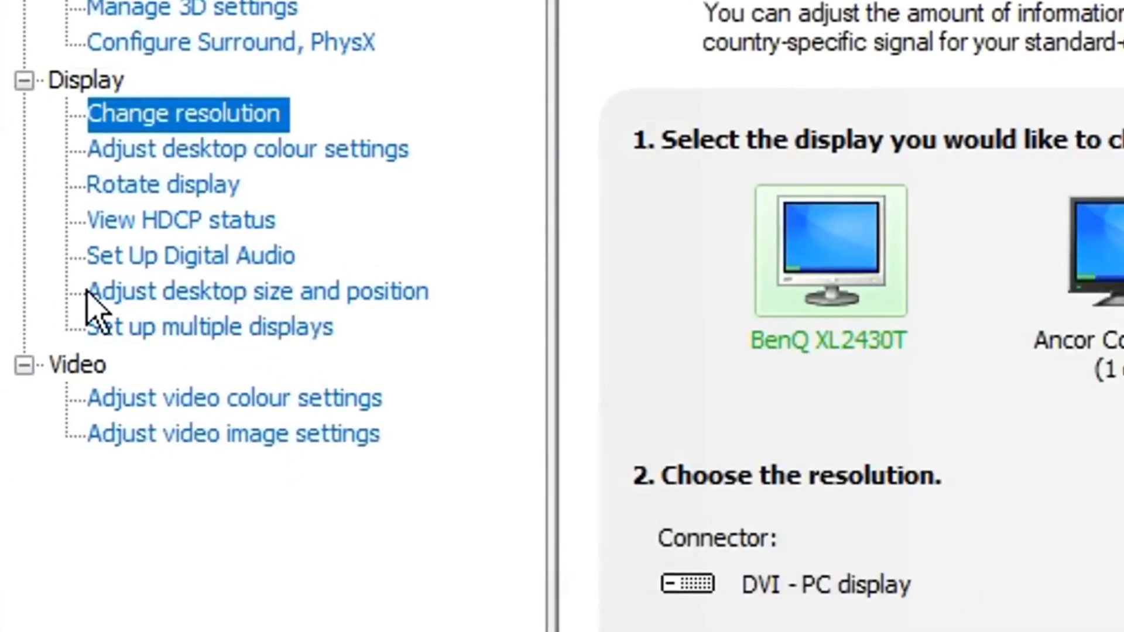
Set Full-screen scaling performed on the GPU, keeping the override option checked
click(257, 291)
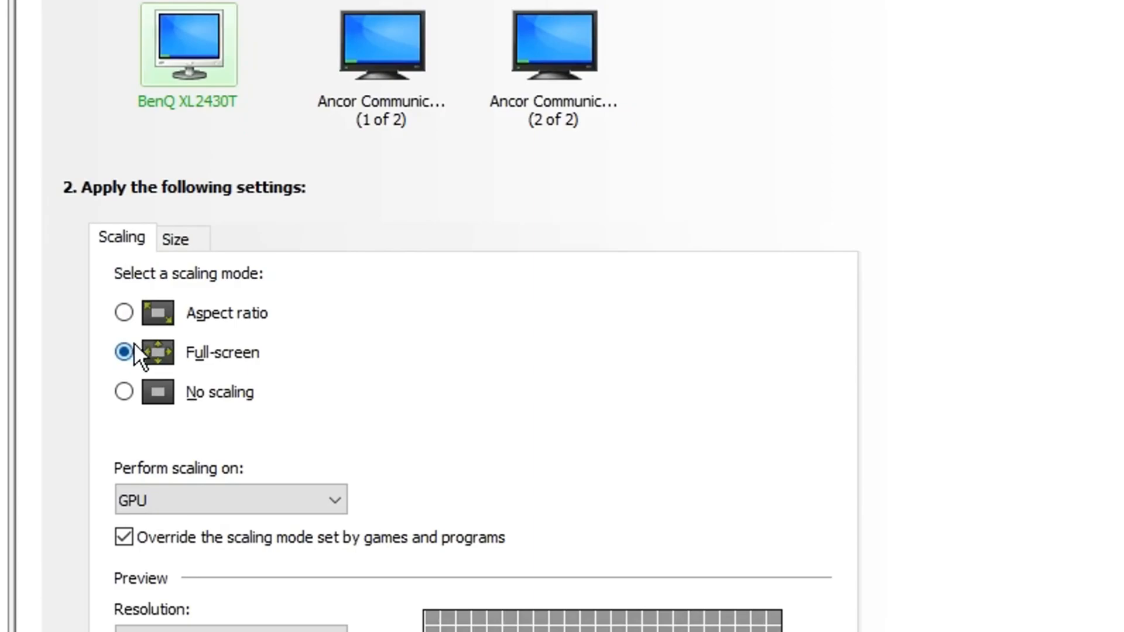
mouse_move(430, 364)
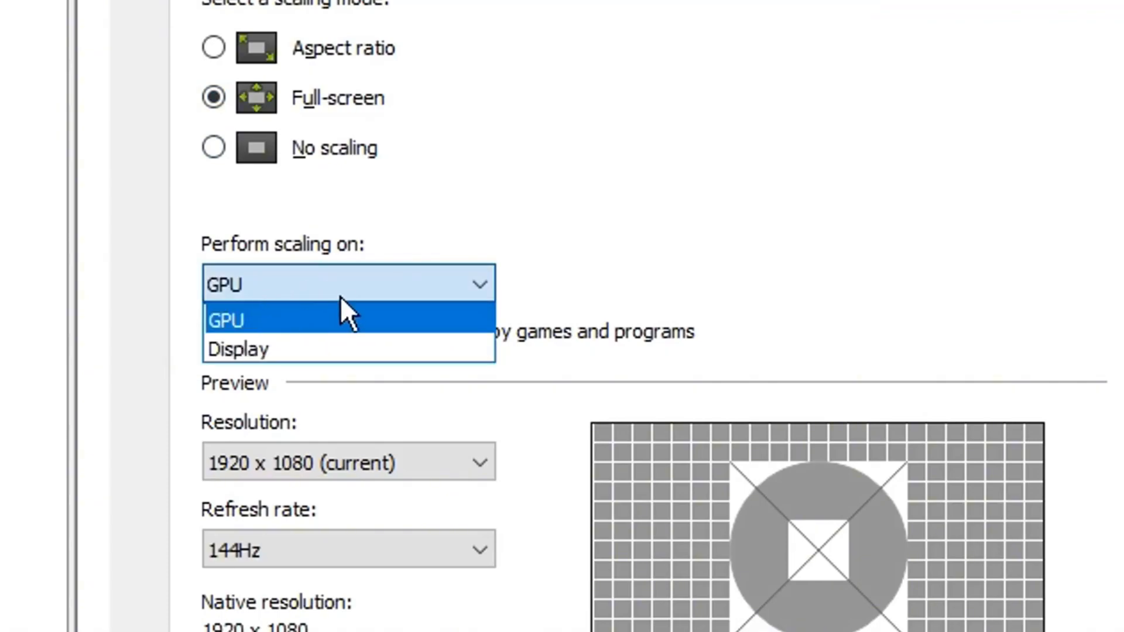
click(239, 349)
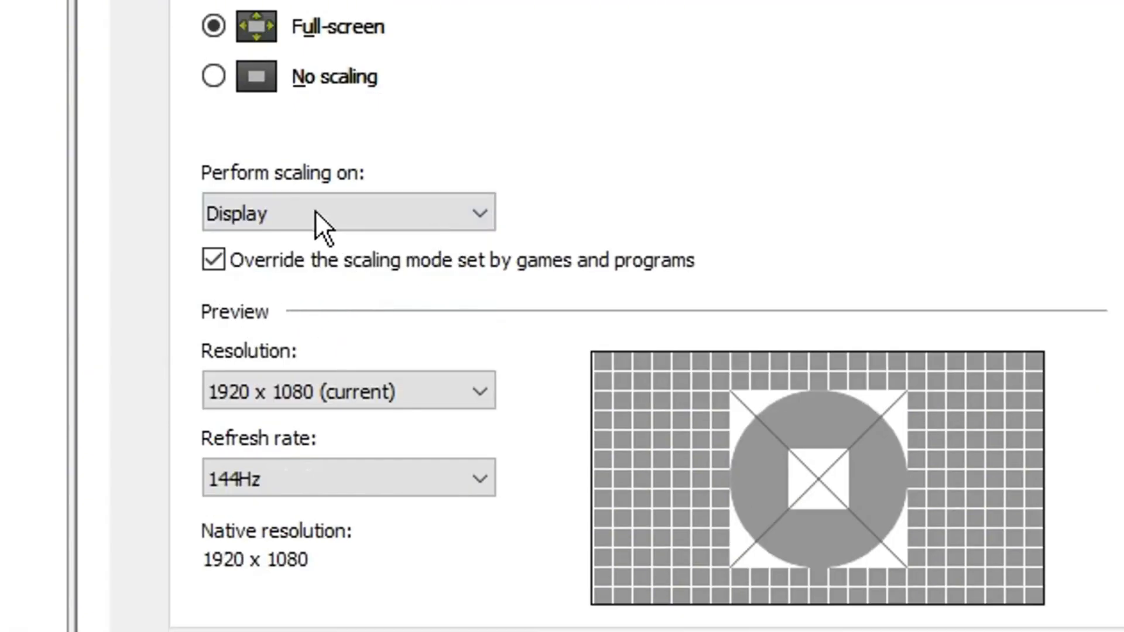
click(347, 212)
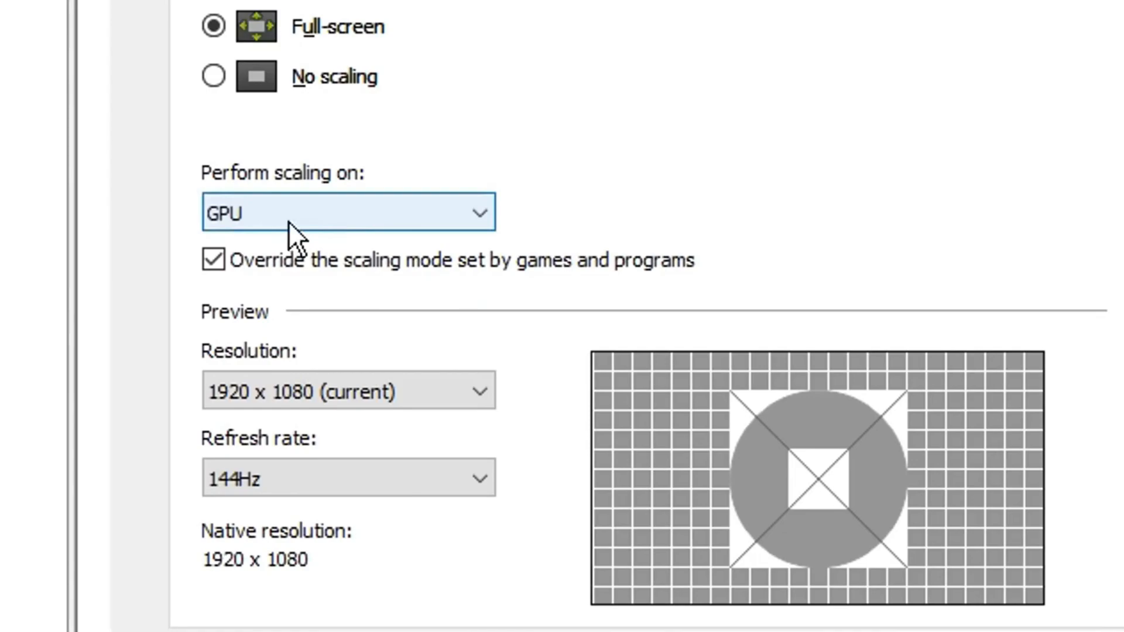
scroll(down, 3)
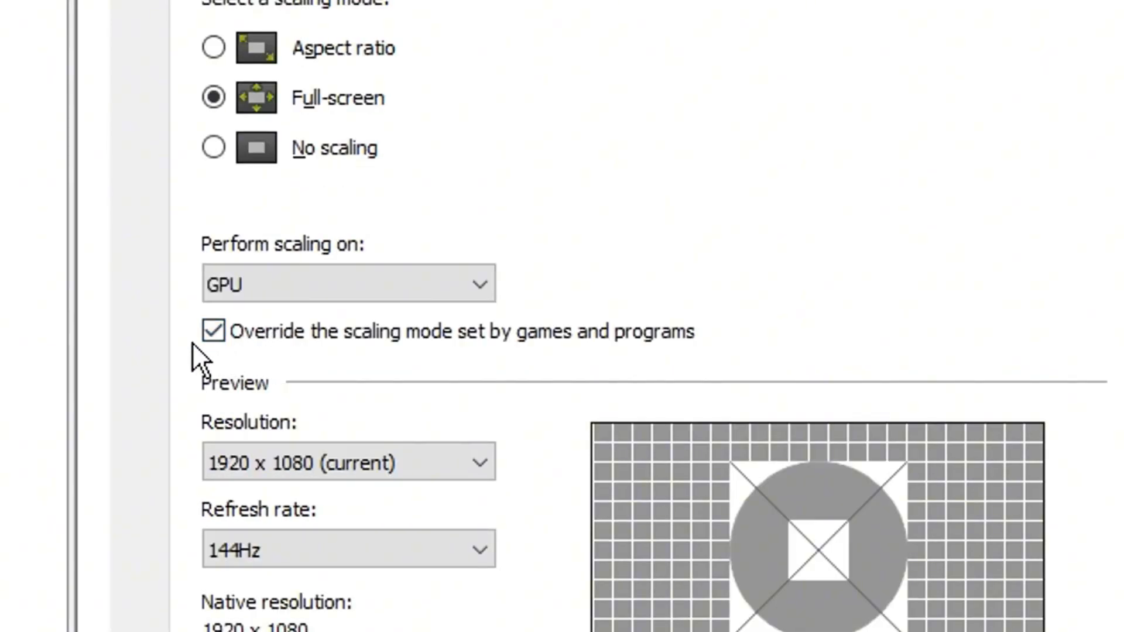